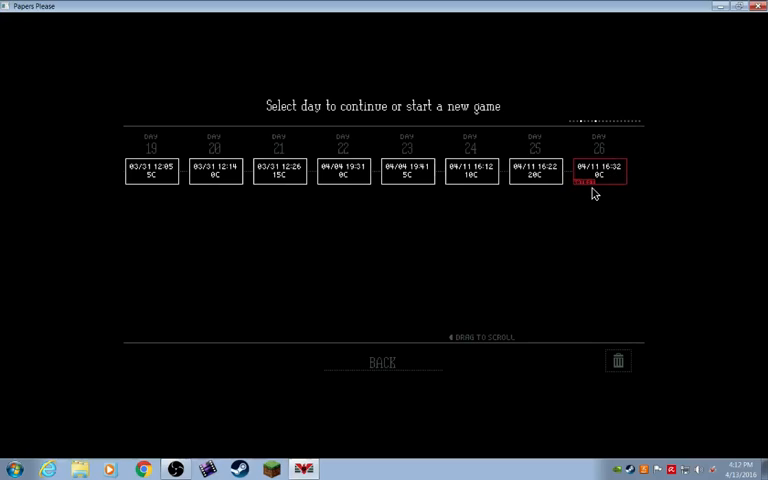
{"action": "mouse_move", "coordinate": [595, 190]}
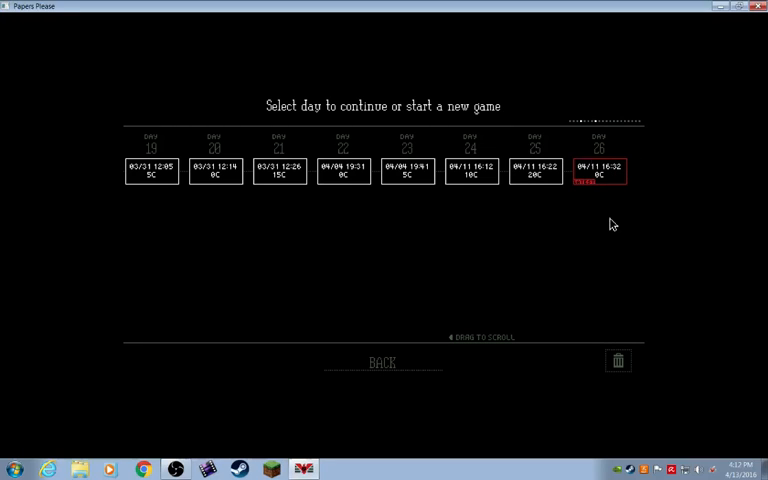
{"action": "mouse_move", "coordinate": [599, 185]}
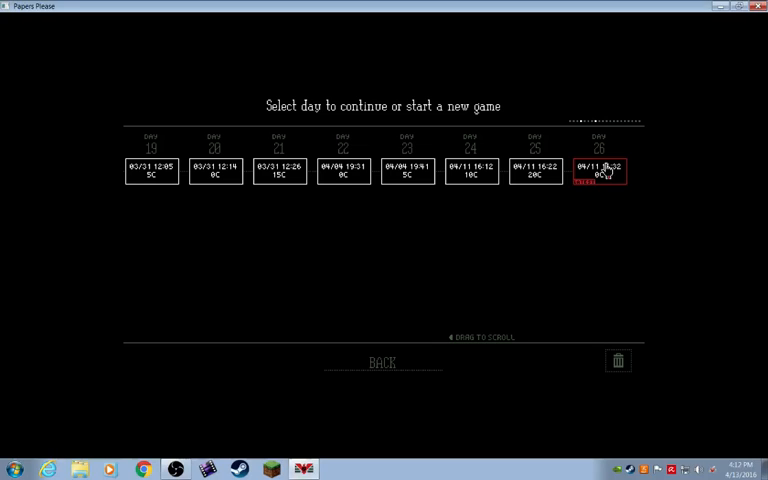
Resume the Day 26 save to reach the December 18th, 1982 newspaper
{"action": "left_click", "coordinate": [598, 170]}
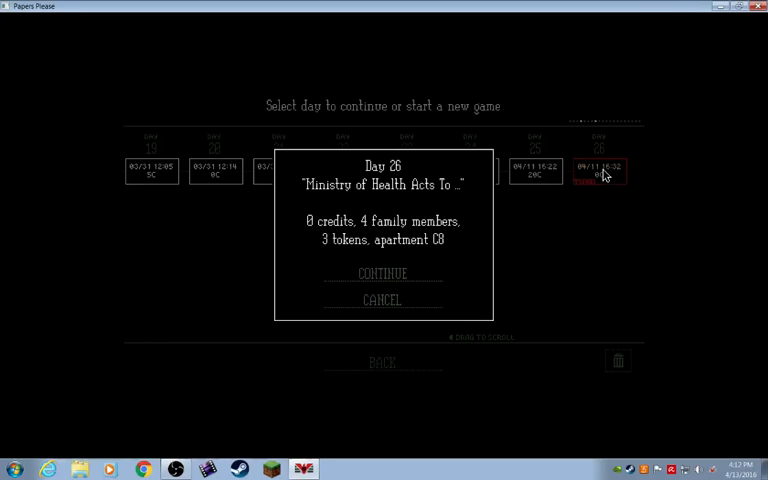
{"action": "left_click", "coordinate": [381, 272]}
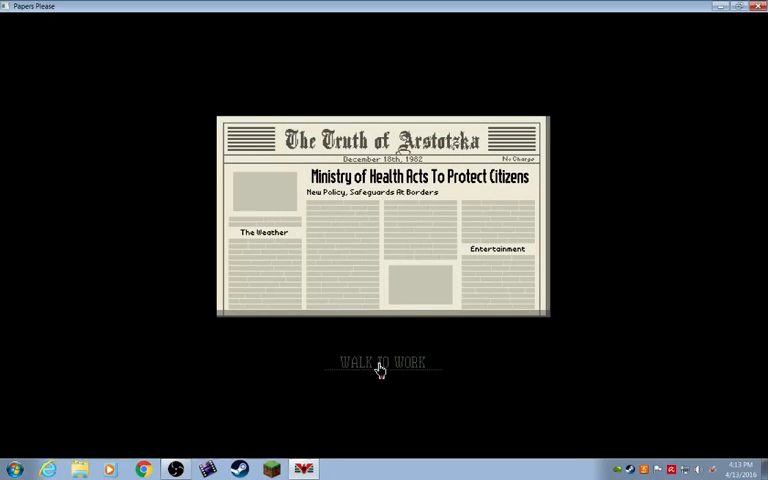
Leave the newspaper and begin the Day 26 shift at the checkpoint booth
{"action": "left_click", "coordinate": [381, 362]}
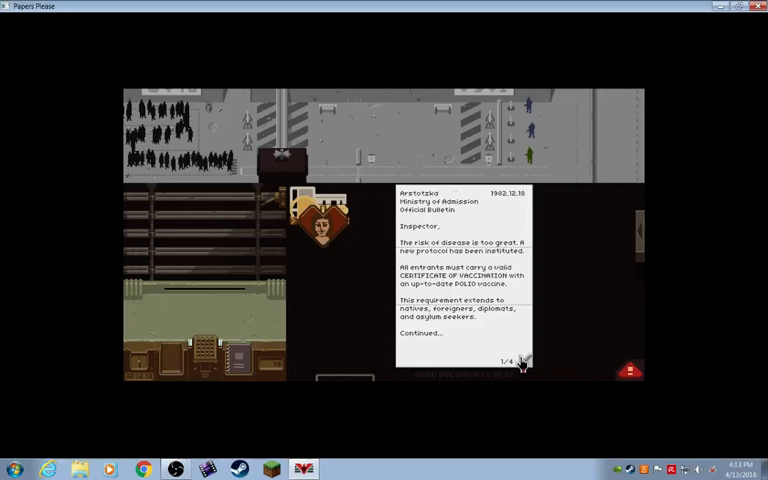
{"action": "left_click", "coordinate": [521, 362]}
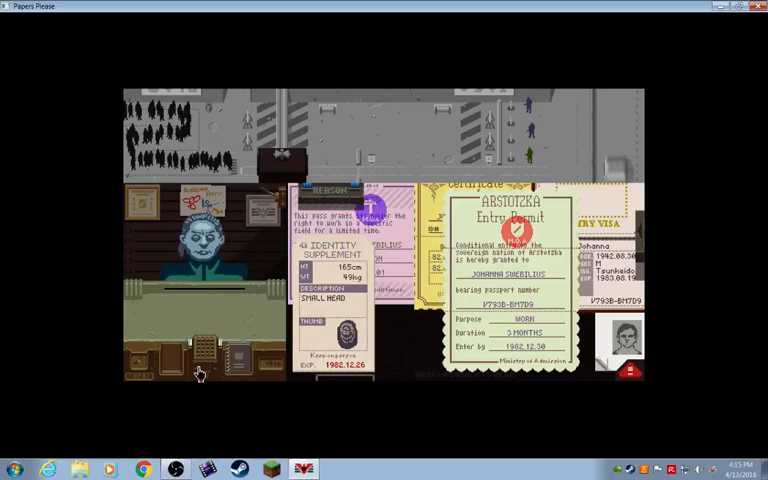
{"action": "mouse_move", "coordinate": [385, 275]}
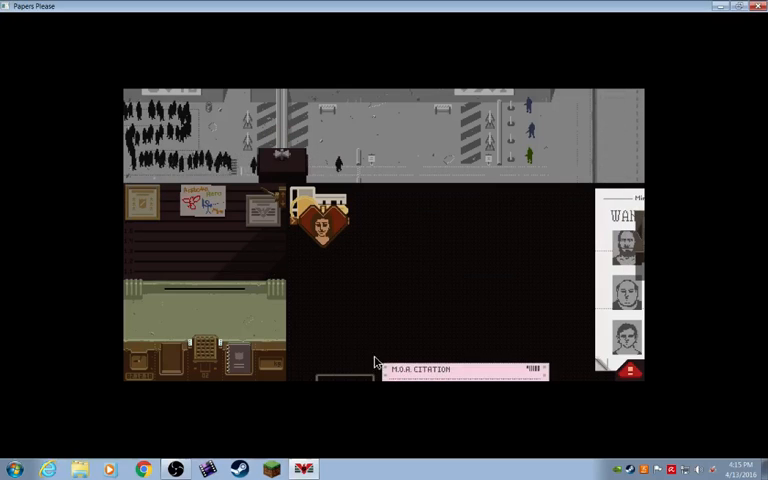
Take the transit entrant's passport onto the desk and stamp a decision on it
{"action": "left_click", "coordinate": [463, 370]}
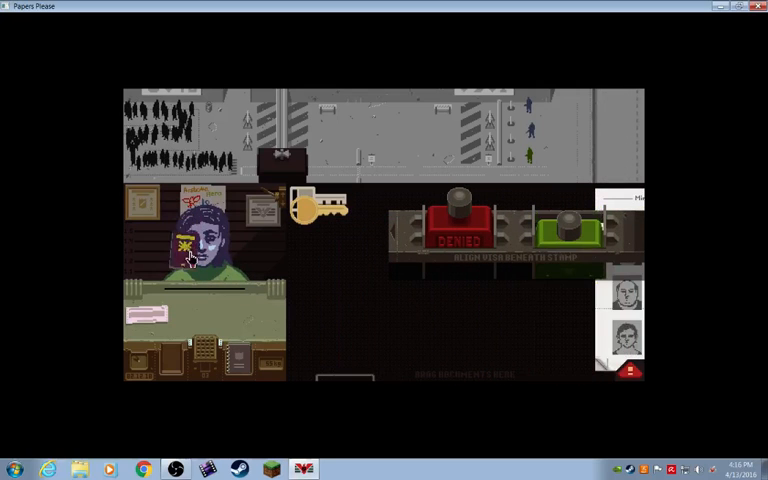
{"action": "left_click", "coordinate": [568, 228]}
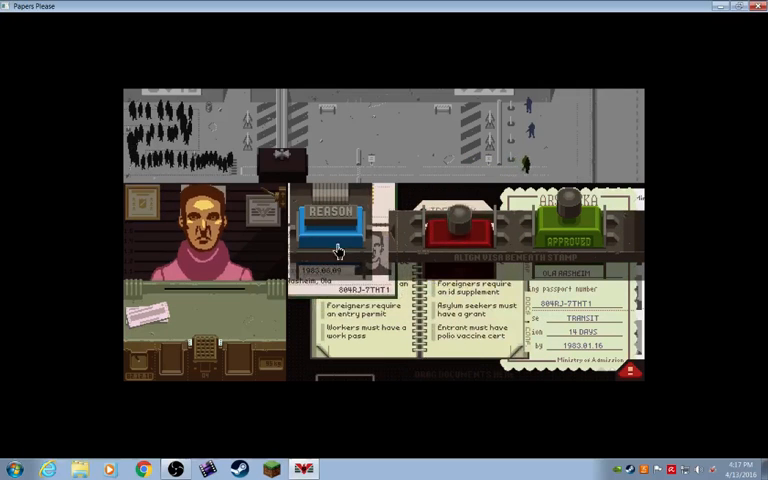
{"action": "left_click", "coordinate": [451, 228]}
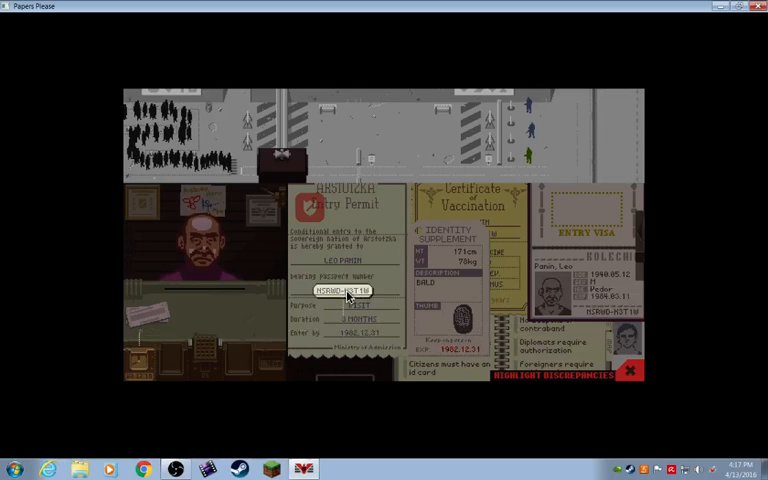
Match the entry permit's passport number against the passport's number field
{"action": "left_click_drag", "start_coordinate": [348, 290], "coordinate": [600, 311]}
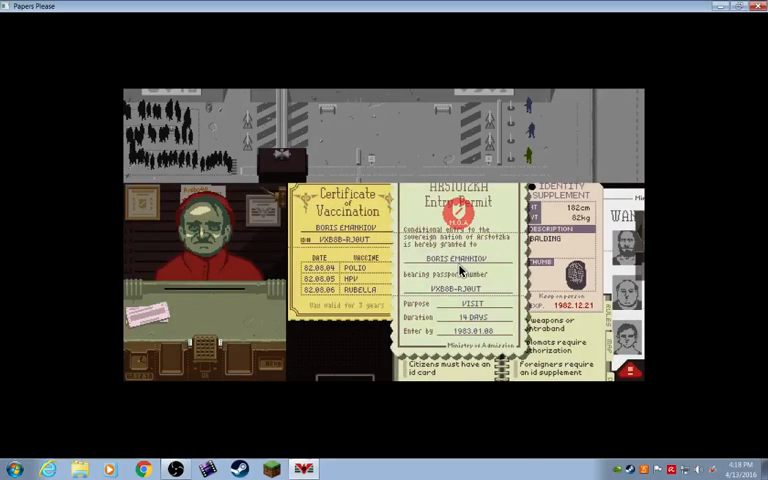
Examine Boris Emanniov's entry permit details, then hand his passport back
{"action": "left_click", "coordinate": [635, 371]}
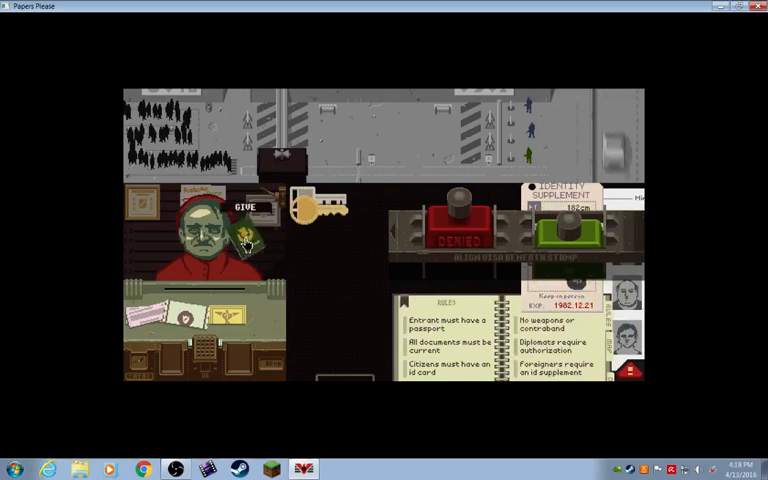
{"action": "left_click", "coordinate": [568, 225]}
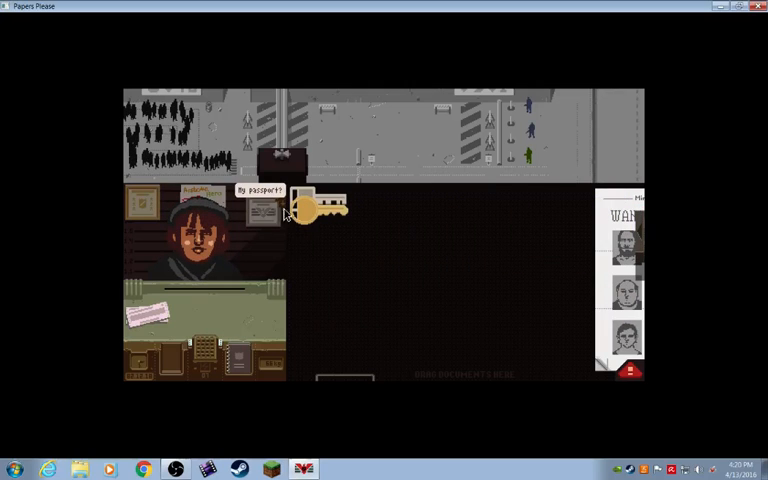
Process the new traveller's documents until the terrorist attack ends Day 26
{"action": "left_click", "coordinate": [287, 165]}
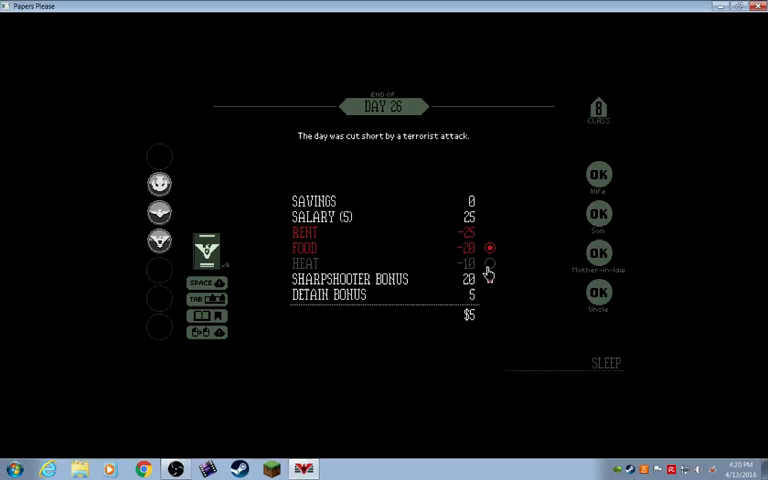
{"action": "mouse_move", "coordinate": [490, 272]}
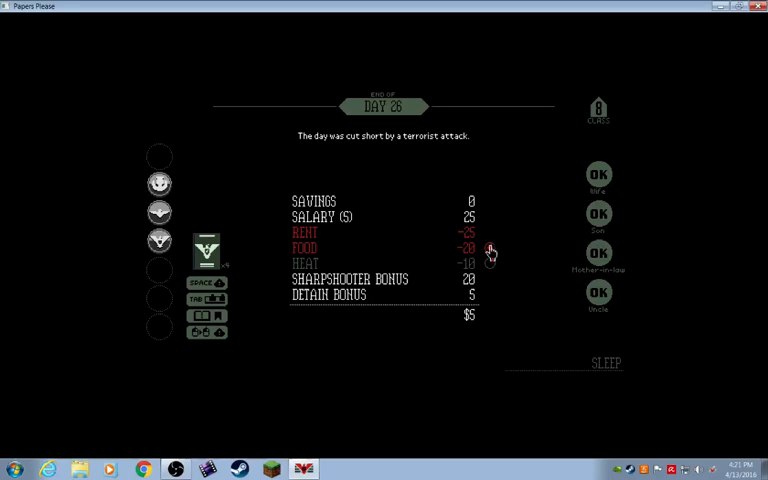
Keep food paid on the end-of-day summary, leaving heat unpaid and $5 remaining
{"action": "left_click", "coordinate": [606, 363]}
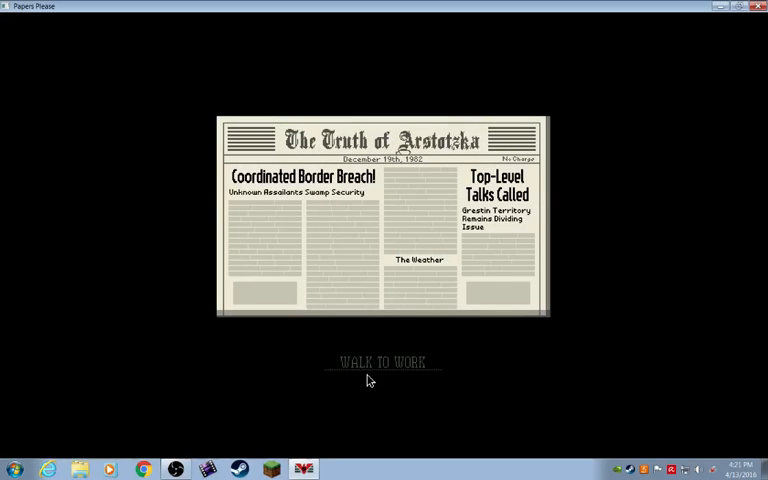
{"action": "mouse_move", "coordinate": [278, 201]}
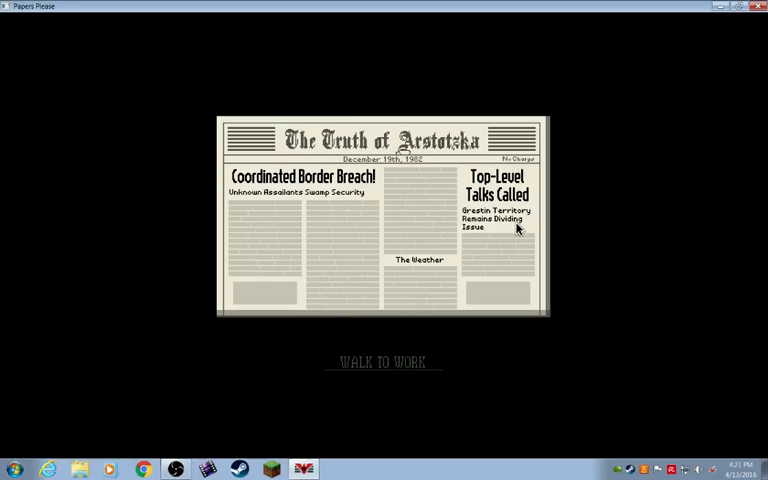
{"action": "mouse_move", "coordinate": [379, 368]}
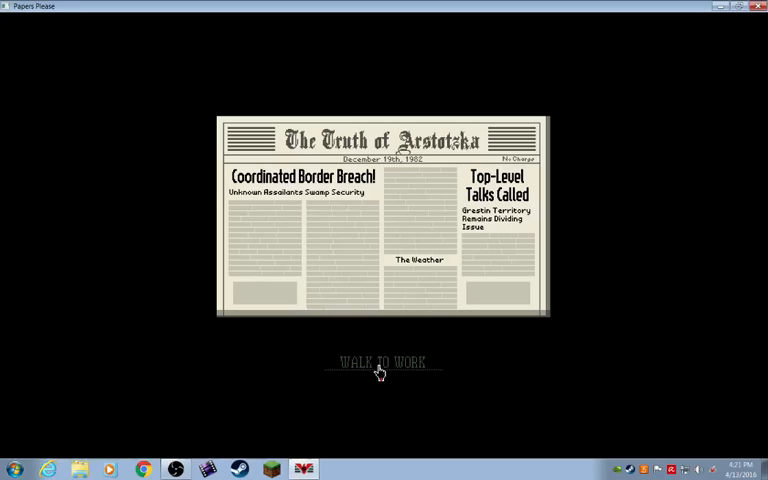
Leave the December 19th newspaper and start Day 27 at the booth
{"action": "left_click", "coordinate": [381, 362]}
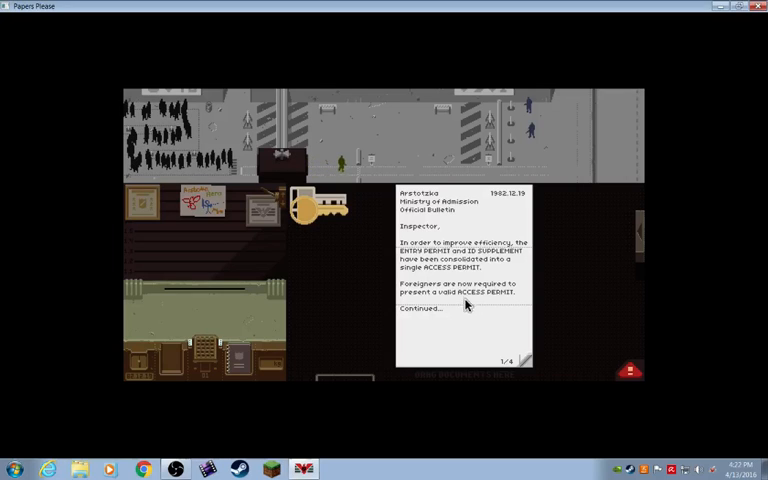
{"action": "mouse_move", "coordinate": [432, 245]}
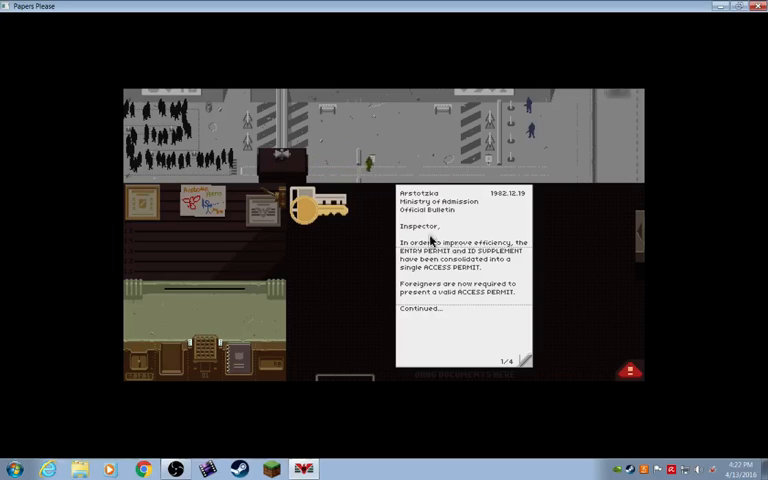
{"action": "mouse_move", "coordinate": [515, 259]}
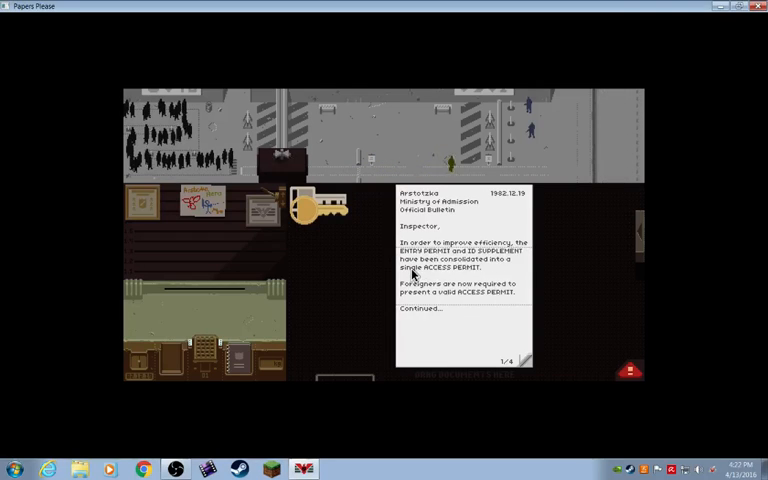
{"action": "mouse_move", "coordinate": [454, 325]}
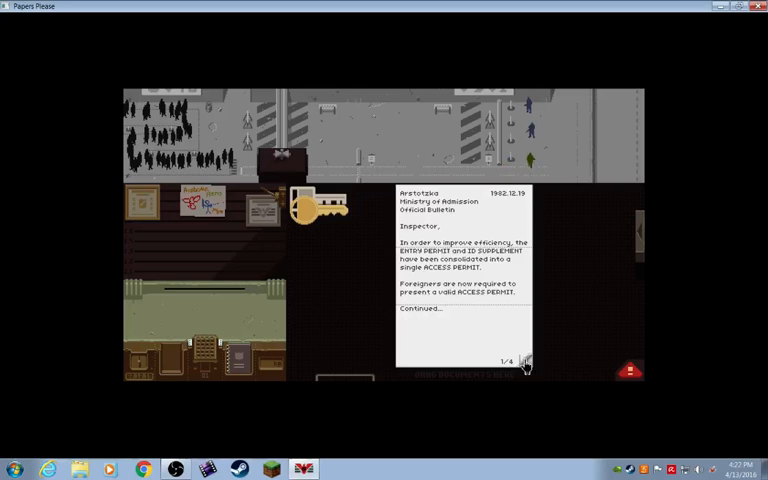
Set the Day 27 access-permit bulletin aside, clearing the desk
{"action": "left_click", "coordinate": [526, 361]}
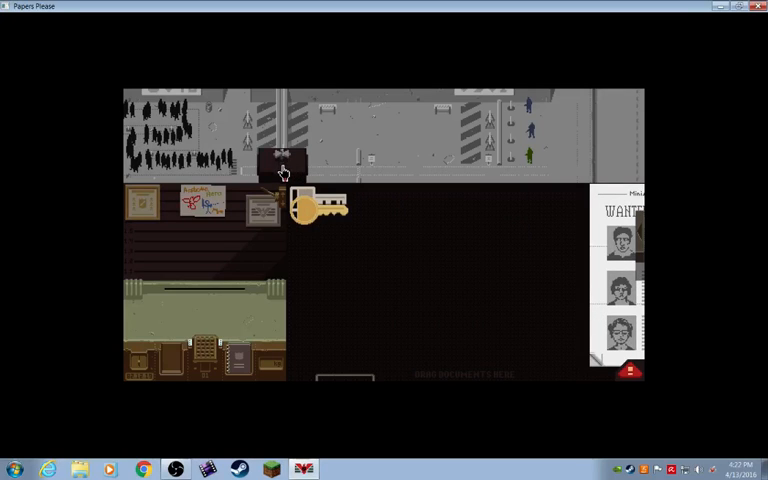
{"action": "mouse_move", "coordinate": [288, 325]}
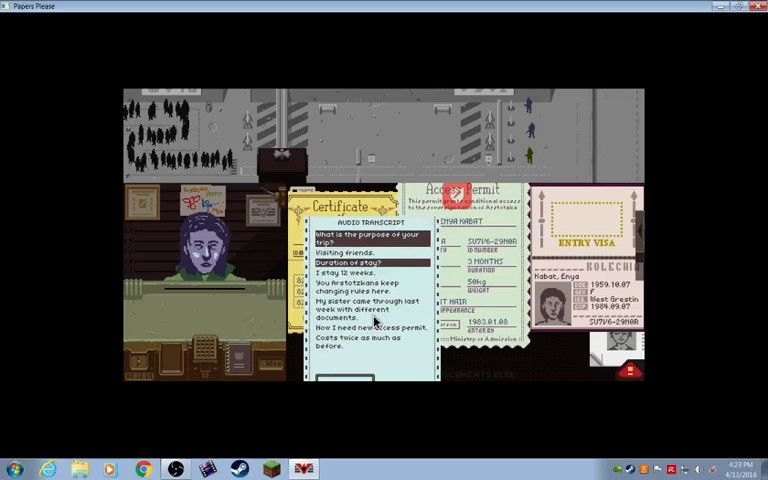
{"action": "mouse_move", "coordinate": [385, 357]}
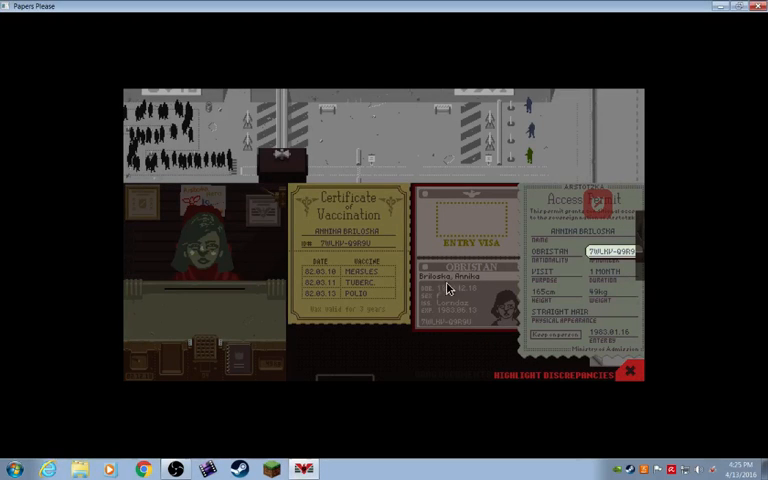
Check the next traveller's passport details against his access permit
{"action": "left_click", "coordinate": [347, 245]}
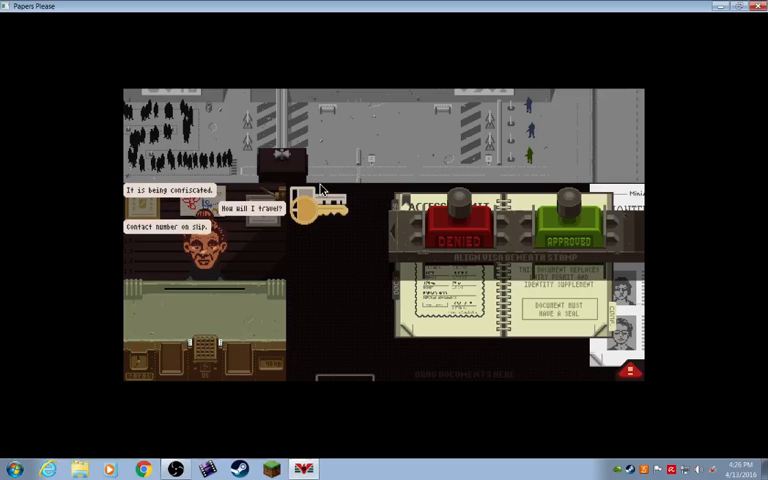
Deny Almendra Tamariz entry and confiscate her passport
{"action": "left_click", "coordinate": [283, 167]}
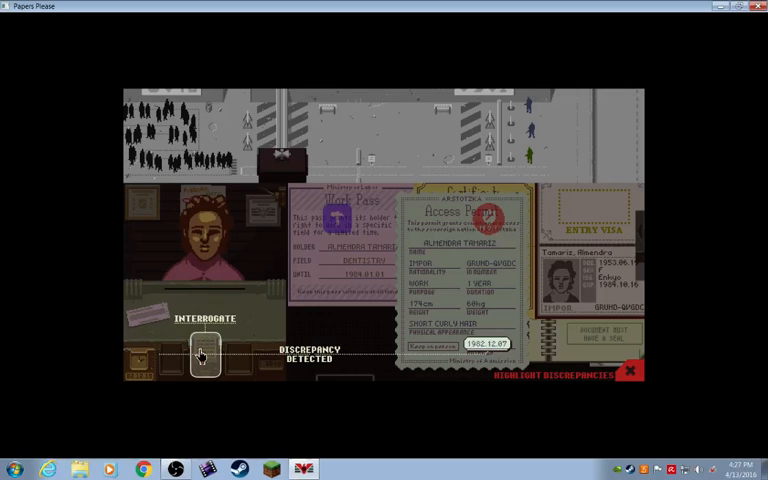
Interrogate the entrant about the mismatch between her work pass and access permit
{"action": "left_click", "coordinate": [199, 353]}
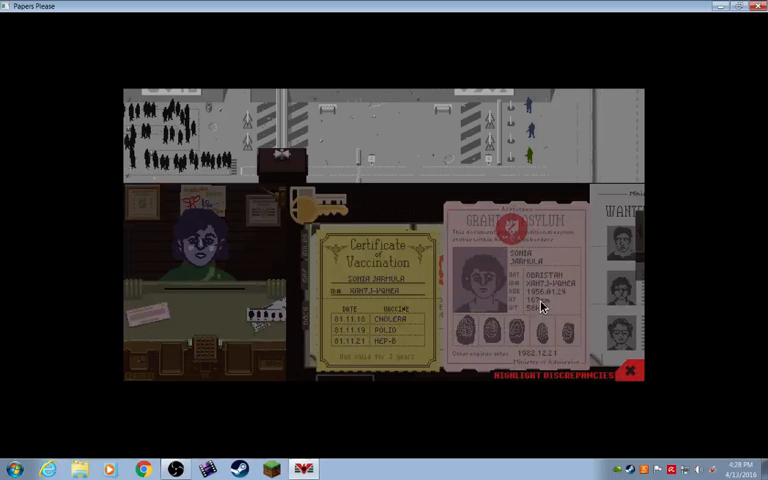
Inspect Sonia Jarmula's vaccination certificate and grant of asylum on the desk
{"action": "left_click", "coordinate": [542, 300]}
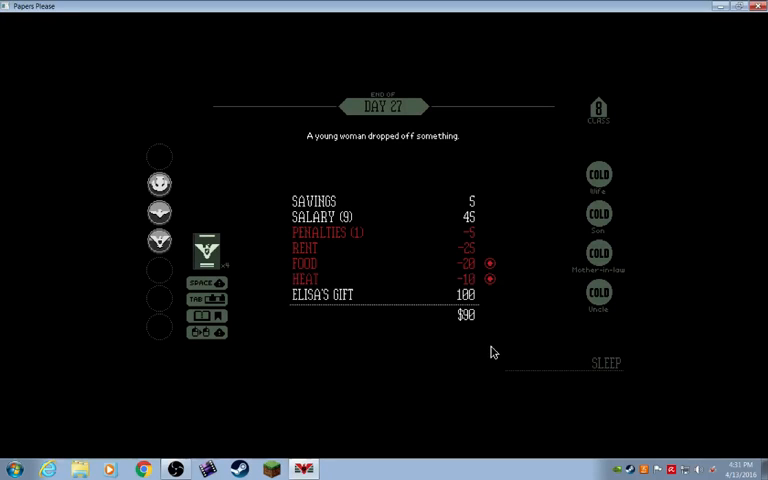
{"action": "mouse_move", "coordinate": [467, 305]}
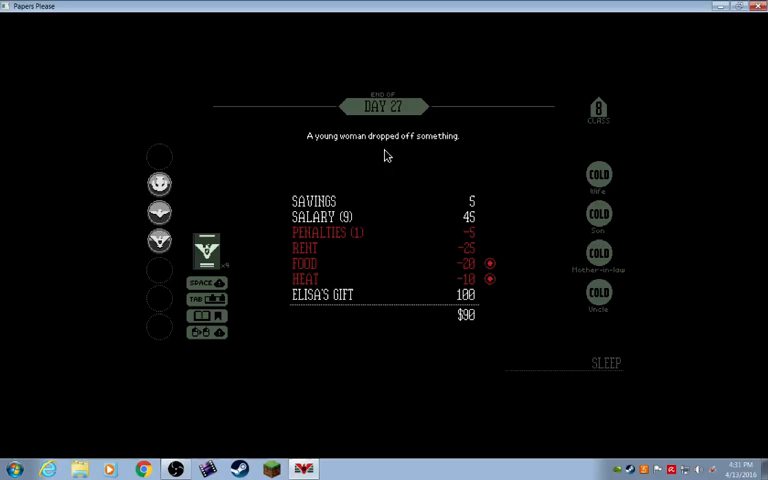
{"action": "mouse_move", "coordinate": [421, 167]}
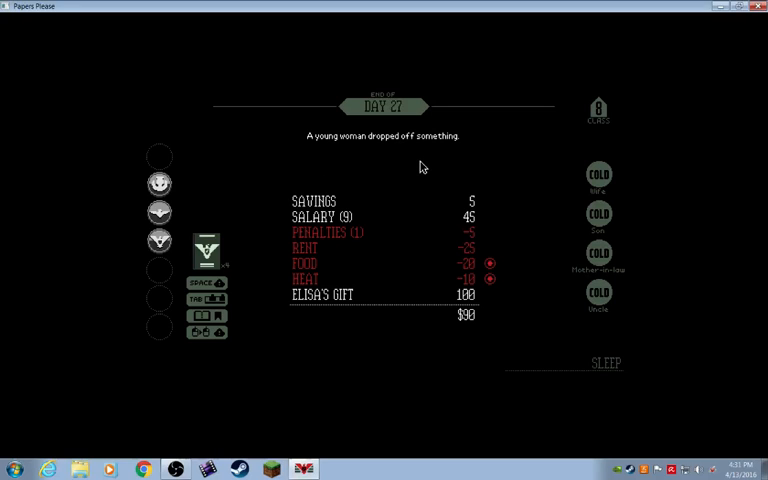
{"action": "mouse_move", "coordinate": [607, 372]}
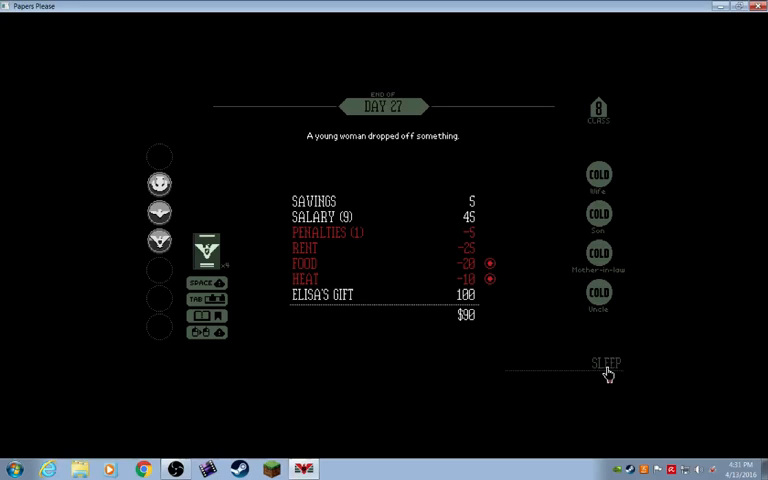
Sleep after the Day 27 tally showing Elisa's $100 gift and $90 total
{"action": "left_click", "coordinate": [605, 363]}
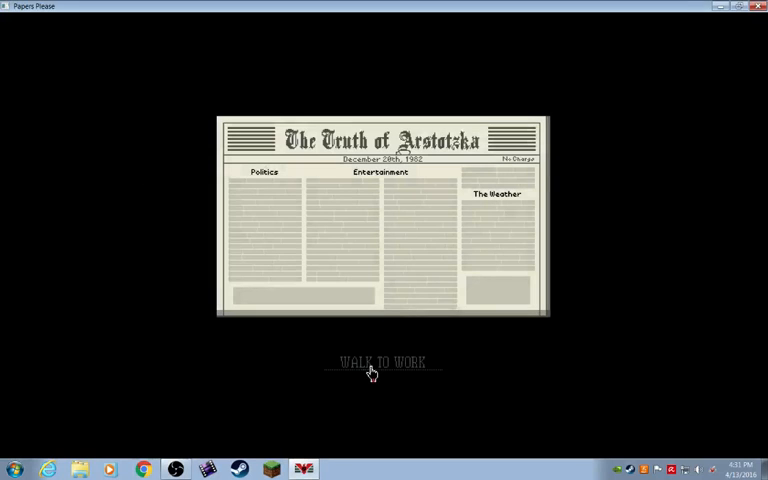
Walk to work from the December 20th, 1982 newspaper to begin Day 28
{"action": "left_click", "coordinate": [380, 361]}
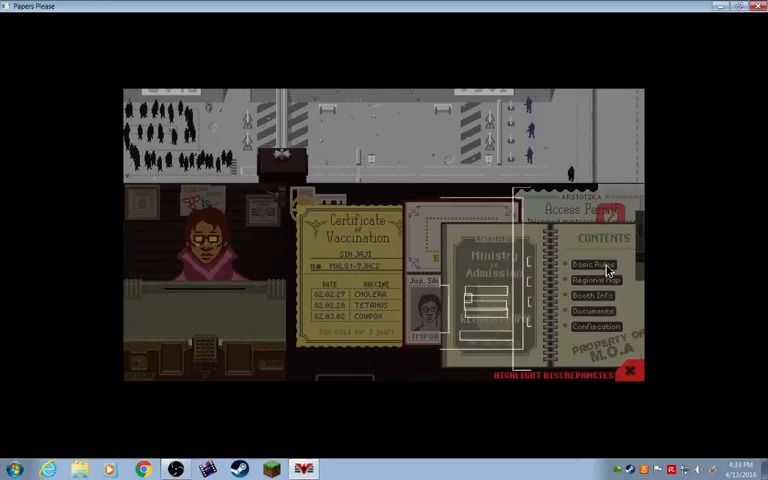
Turn to the Basic Rules page of the rulebook
{"action": "left_click", "coordinate": [588, 265]}
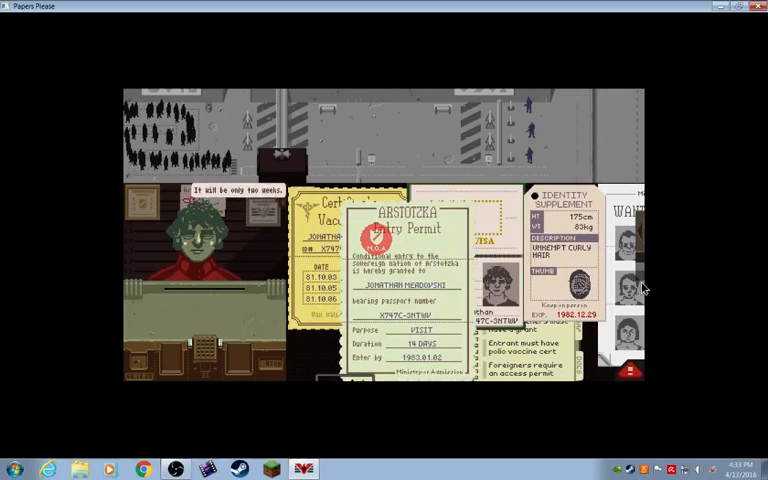
Compare the entrant's vaccination certificate and entry permit against the Basic Rules
{"action": "left_click", "coordinate": [631, 371]}
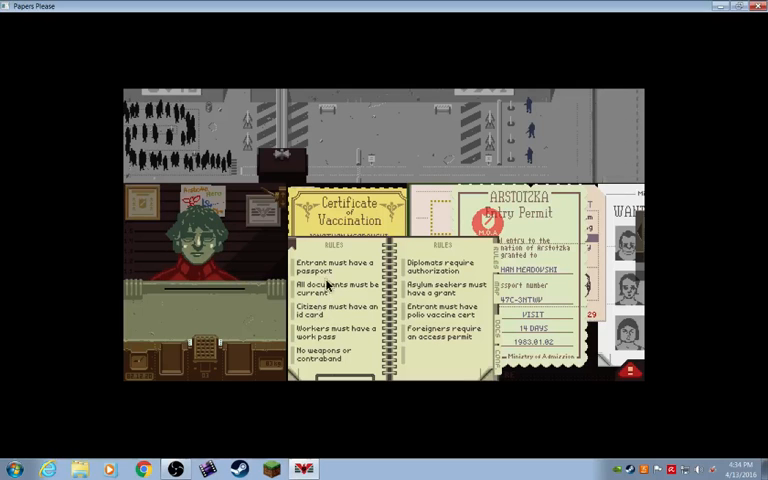
{"action": "left_click", "coordinate": [632, 371]}
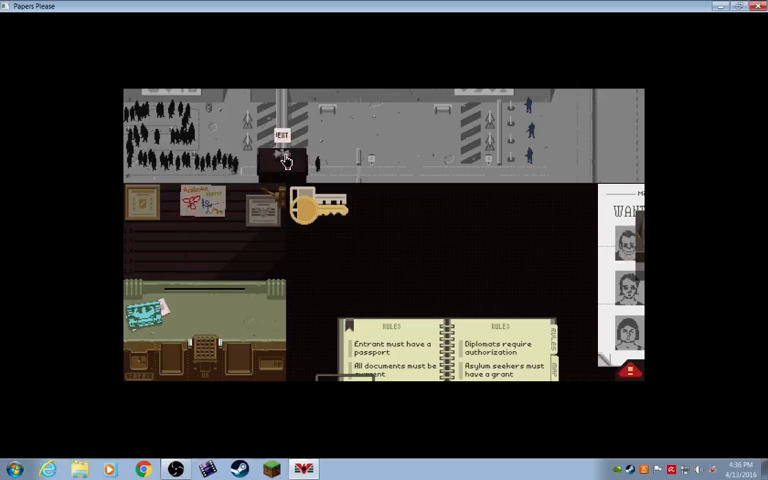
Hand the entrant's documents back so the booth and desk are cleared
{"action": "left_click", "coordinate": [285, 160]}
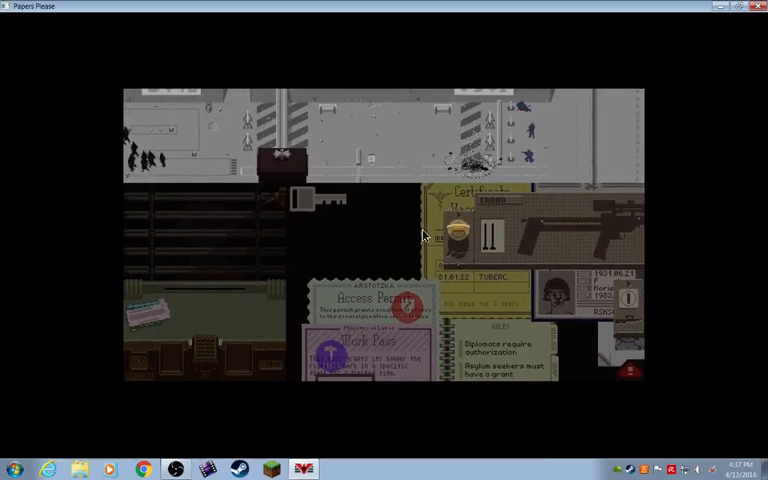
{"action": "mouse_move", "coordinate": [408, 261]}
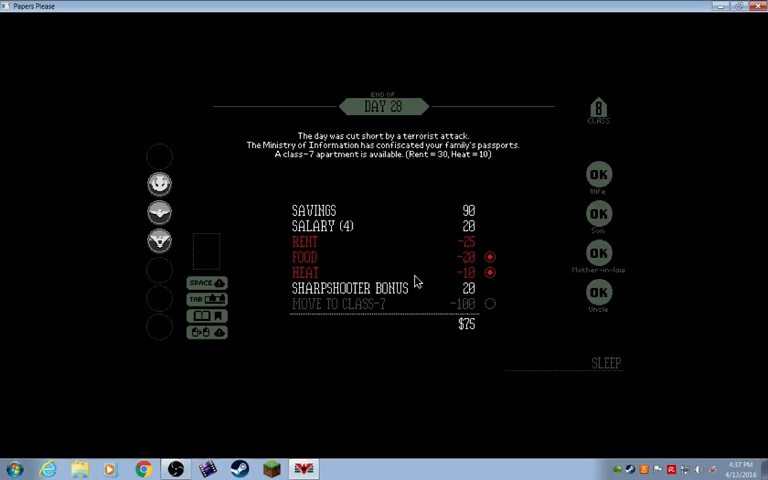
{"action": "mouse_move", "coordinate": [490, 323]}
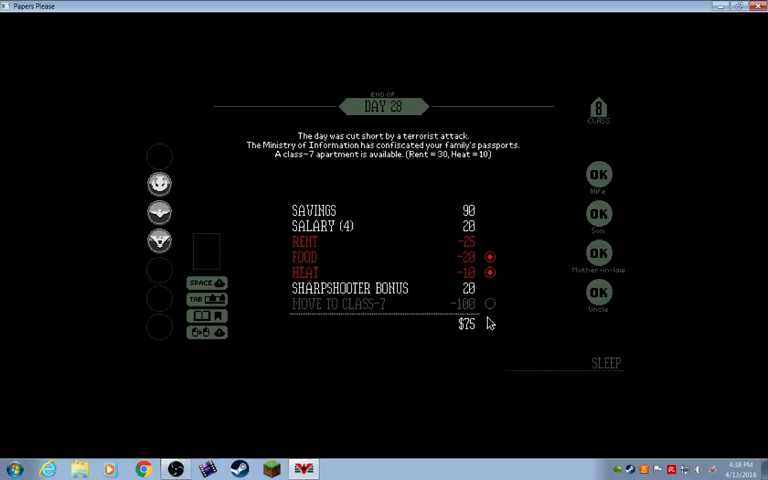
{"action": "mouse_move", "coordinate": [557, 228]}
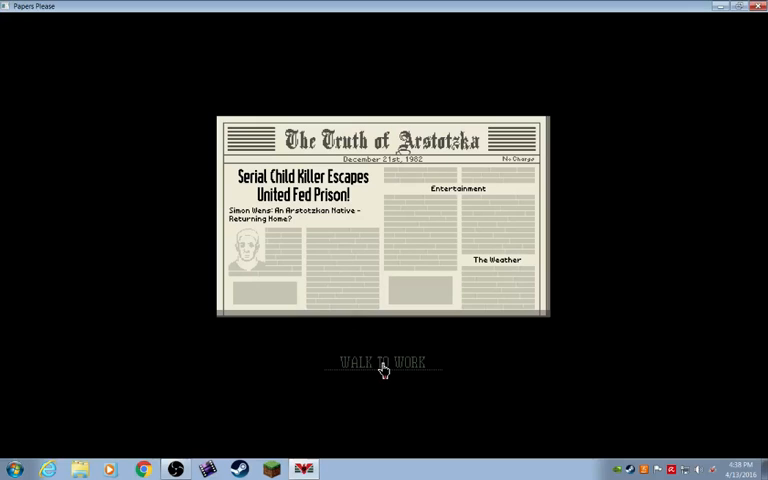
Dismiss the December 21st, 1982 newspaper and walk to work for Day 29
{"action": "left_click", "coordinate": [382, 362]}
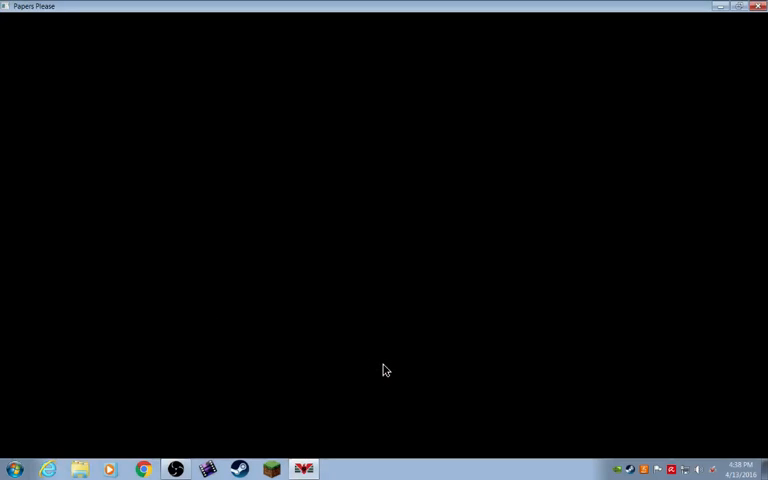